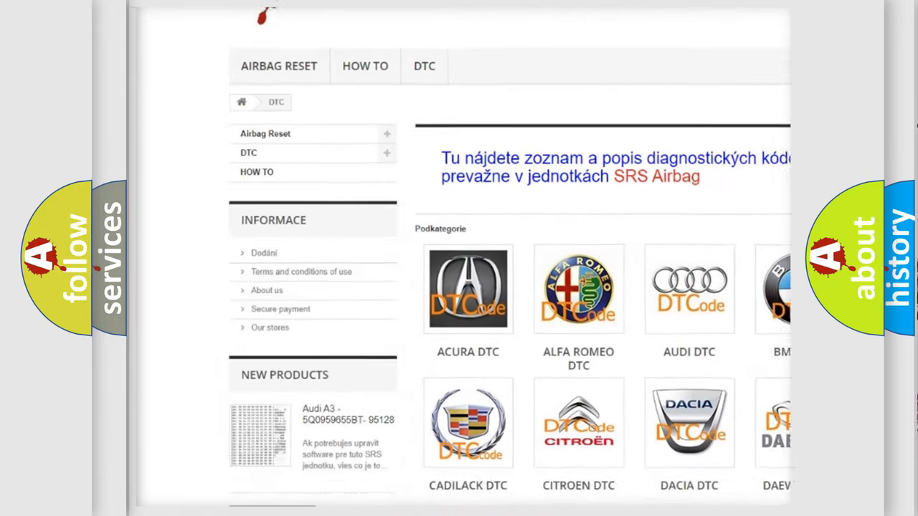
pyautogui.scroll(-3)
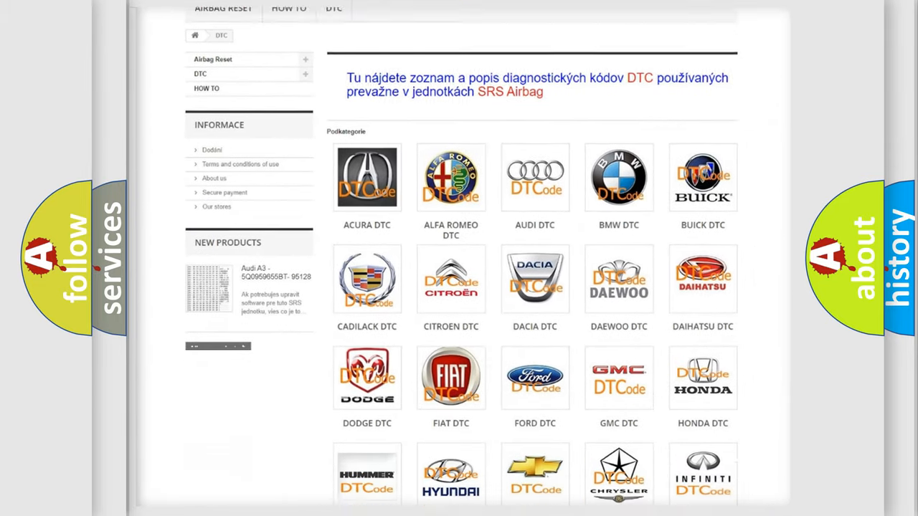
pyautogui.scroll(-3)
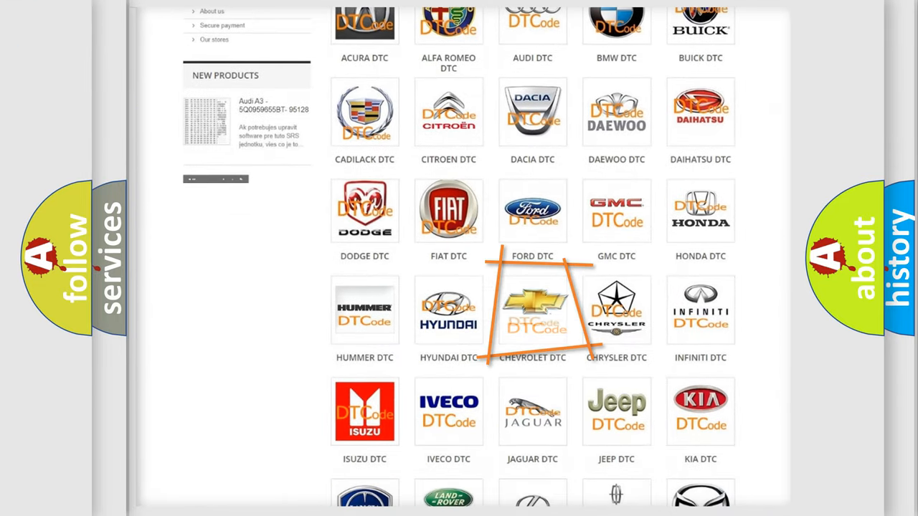